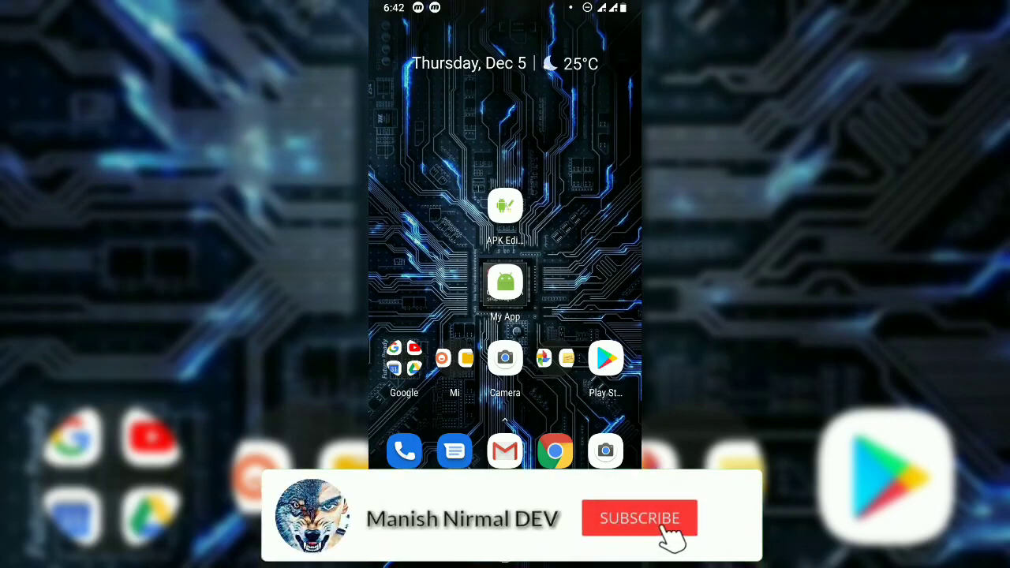
# Launch APK Editor Pro from the Android home screen icon
pyautogui.click(640, 518)
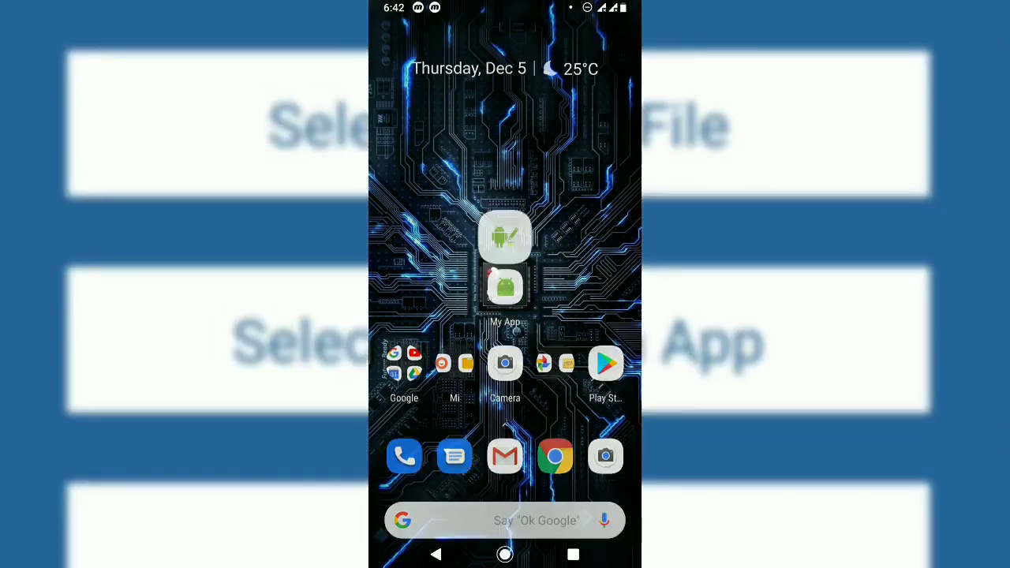
# Search installed apps for 'my app' and choose the My App entry with package com.a.b
pyautogui.click(505, 236)
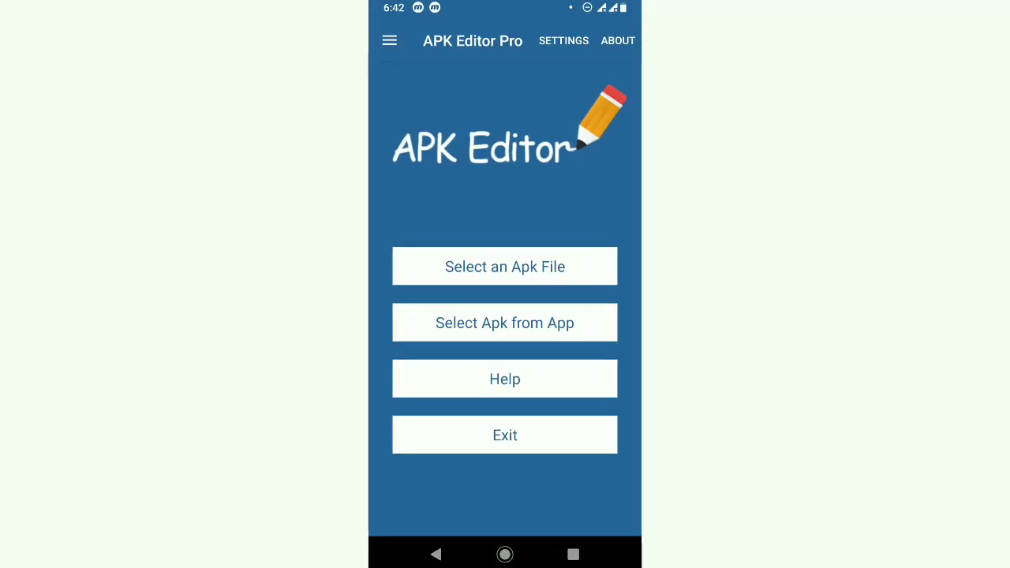
pyautogui.click(505, 322)
pyautogui.write('my a')
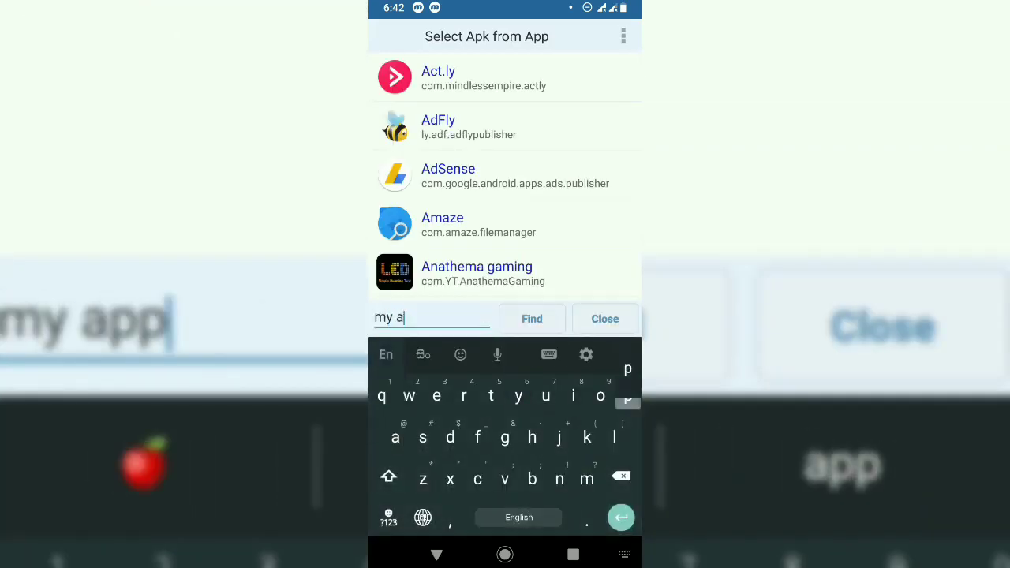
pyautogui.write('pp')
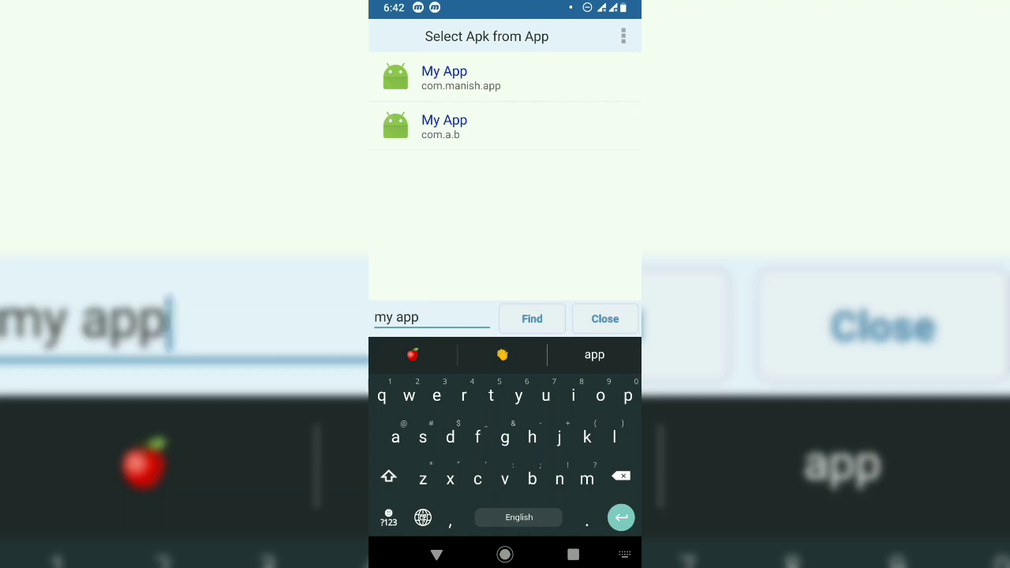
pyautogui.click(506, 126)
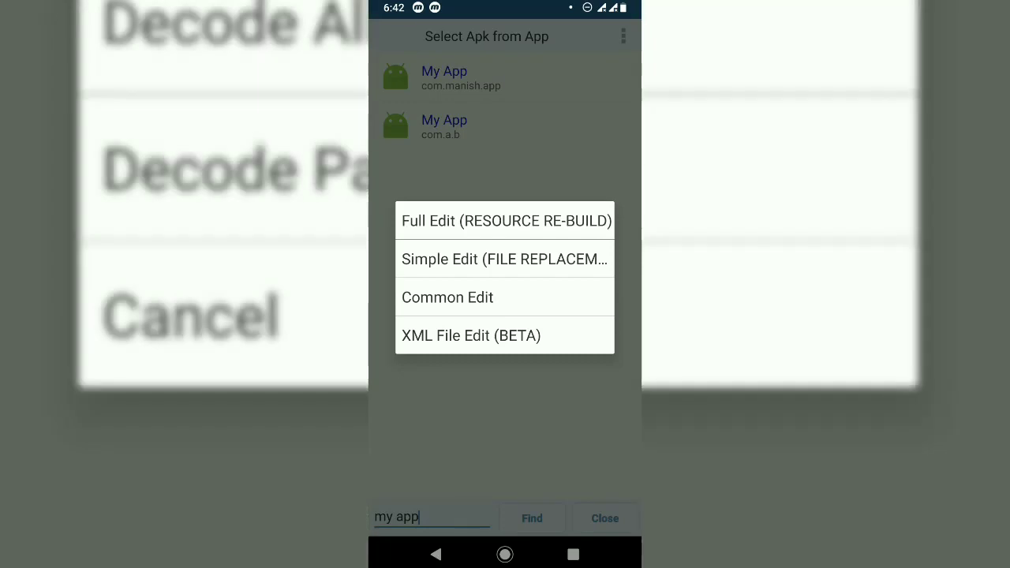
# Choose Full Edit (resource re-build), show the Files list and search for com.a.b to decode the DEX
pyautogui.click(505, 221)
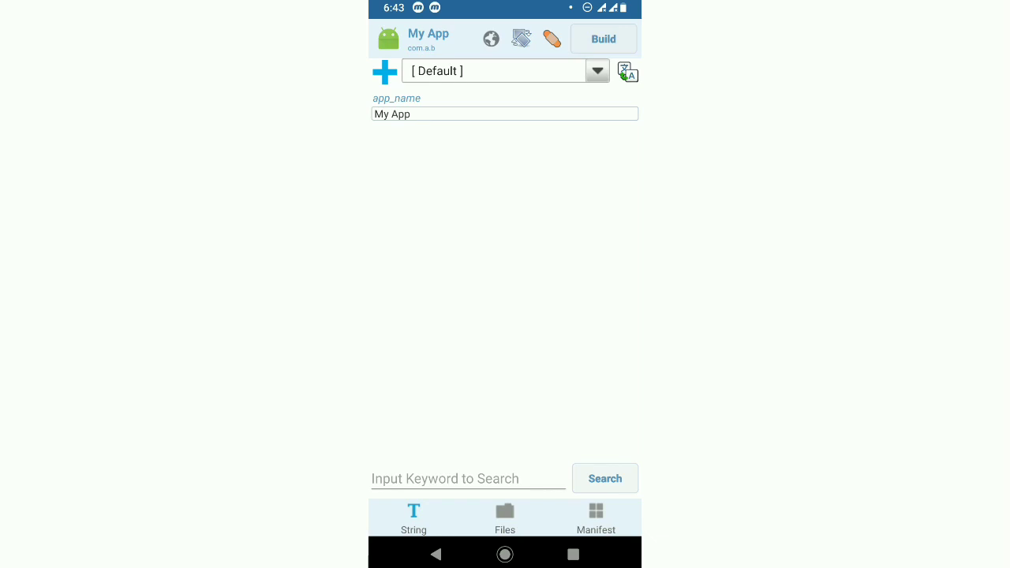
pyautogui.click(505, 518)
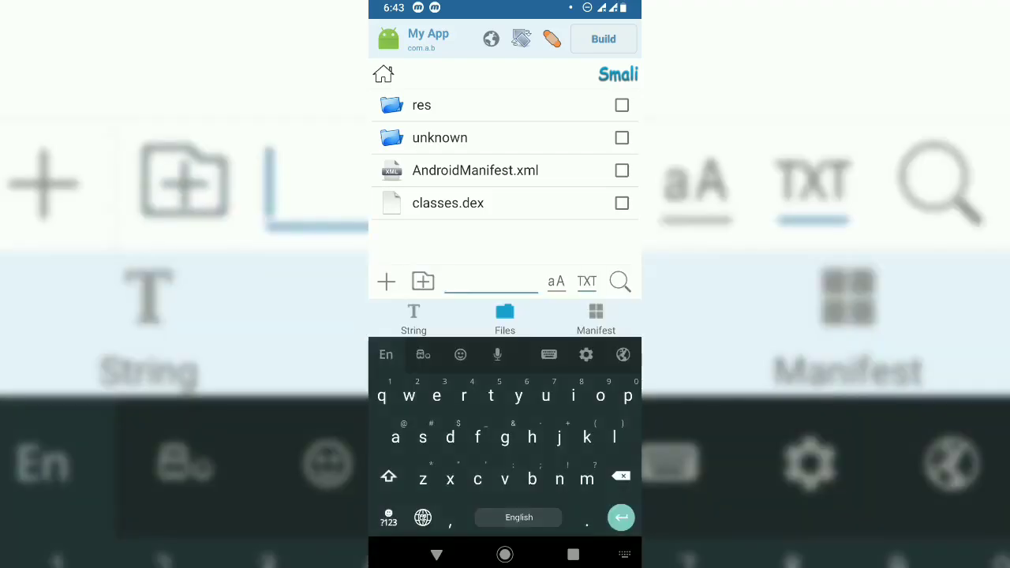
pyautogui.write('com.b.')
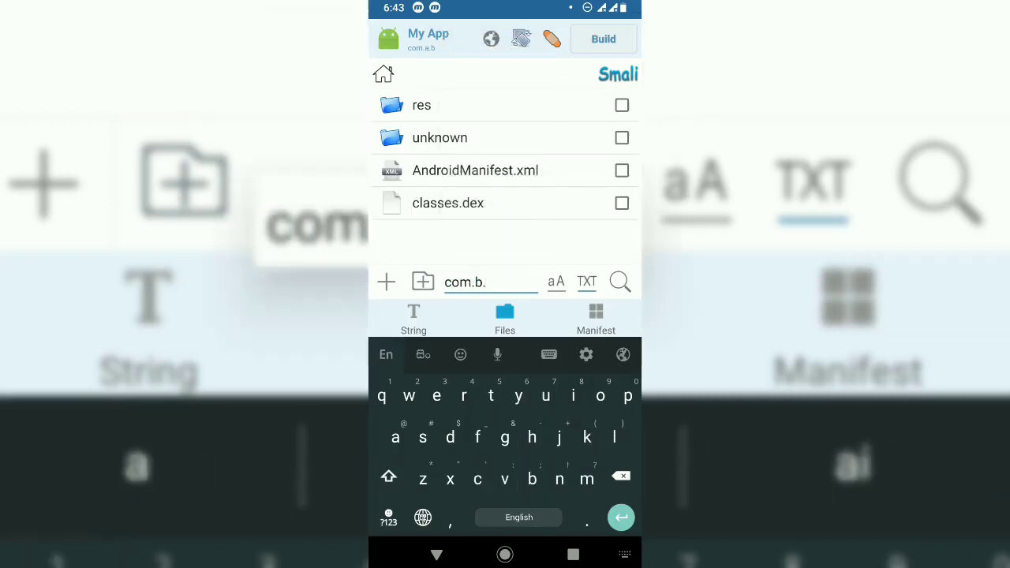
pyautogui.write('a.')
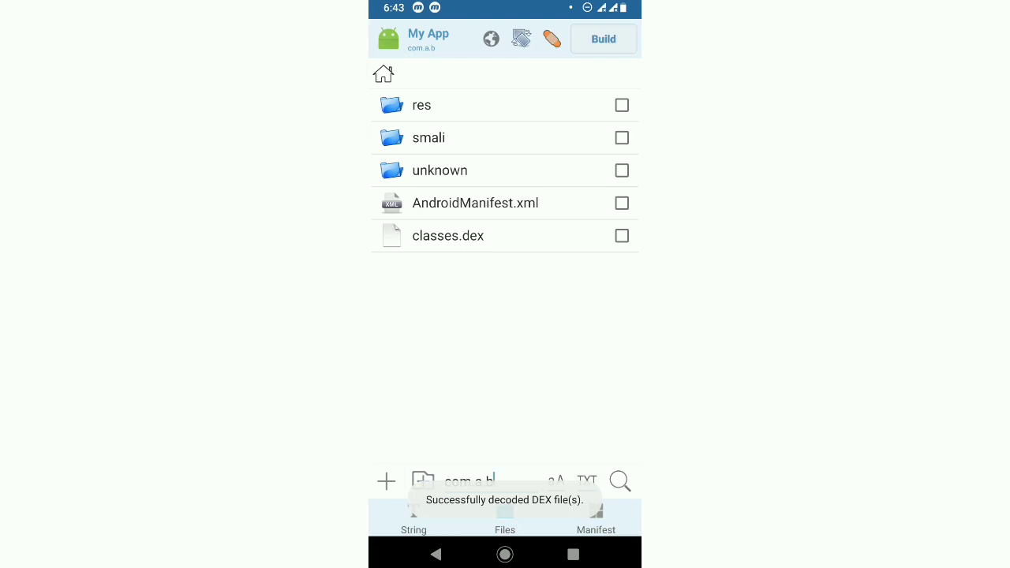
# Replace every com.a.b with com.a.c in AndroidManifest.xml, then search smali files for com/a/b
pyautogui.click(618, 481)
pyautogui.write('com.')
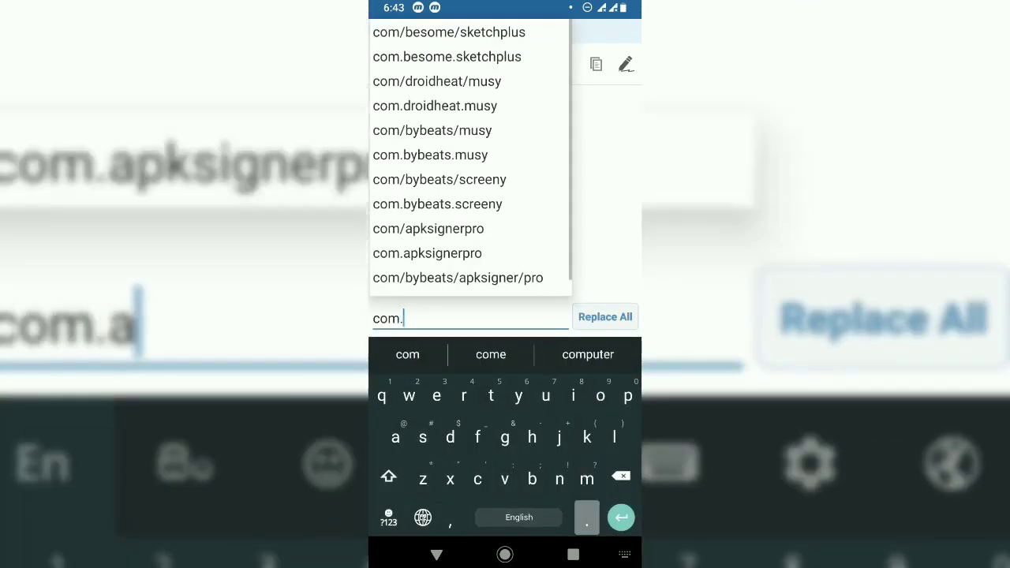
pyautogui.write('a')
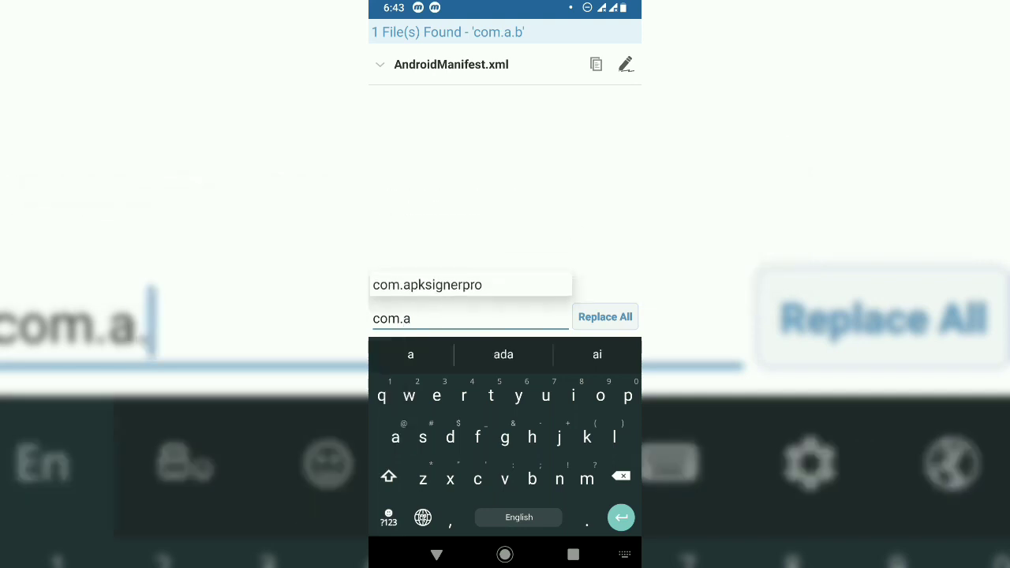
pyautogui.click(476, 479)
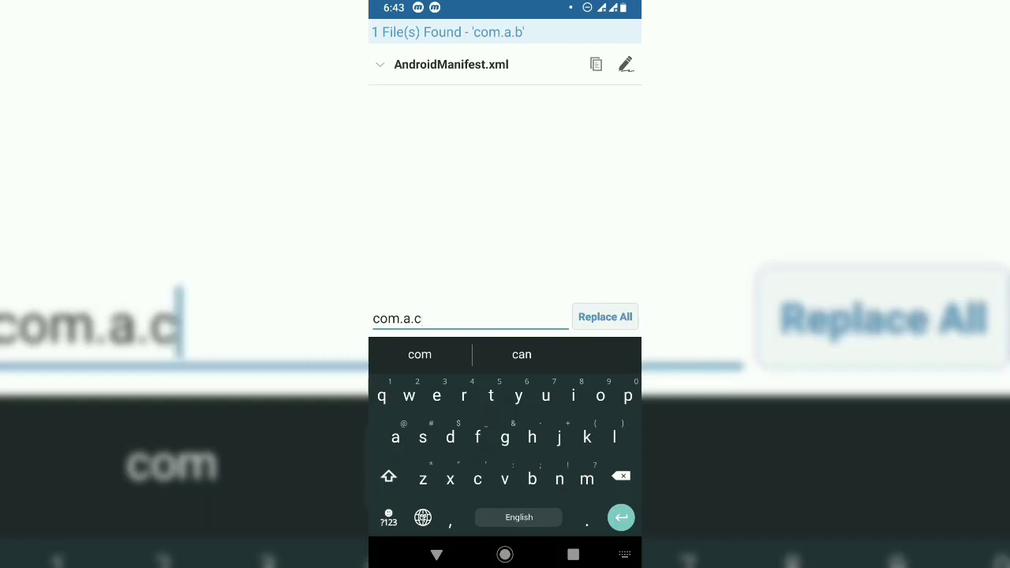
pyautogui.click(605, 316)
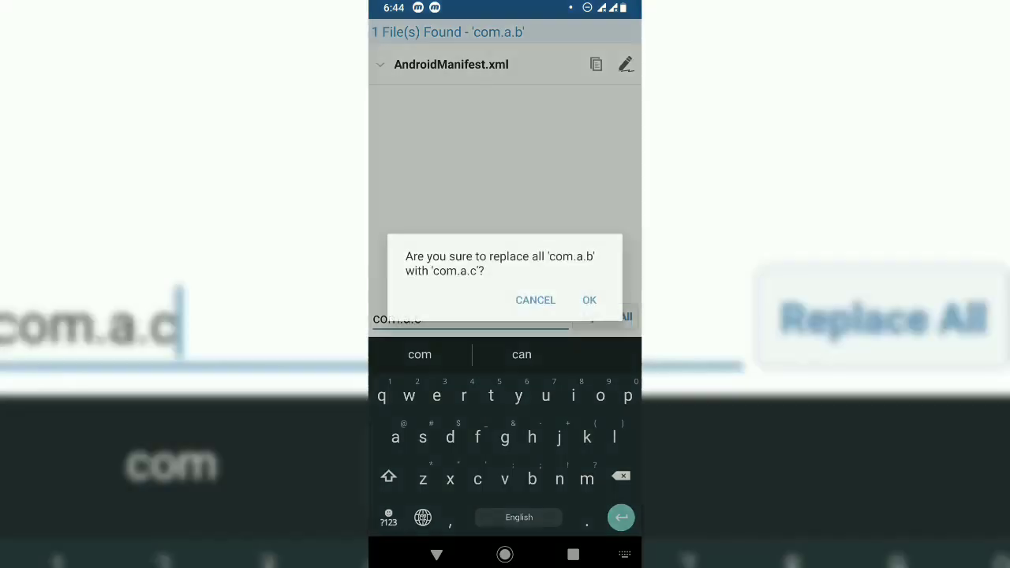
pyautogui.click(589, 300)
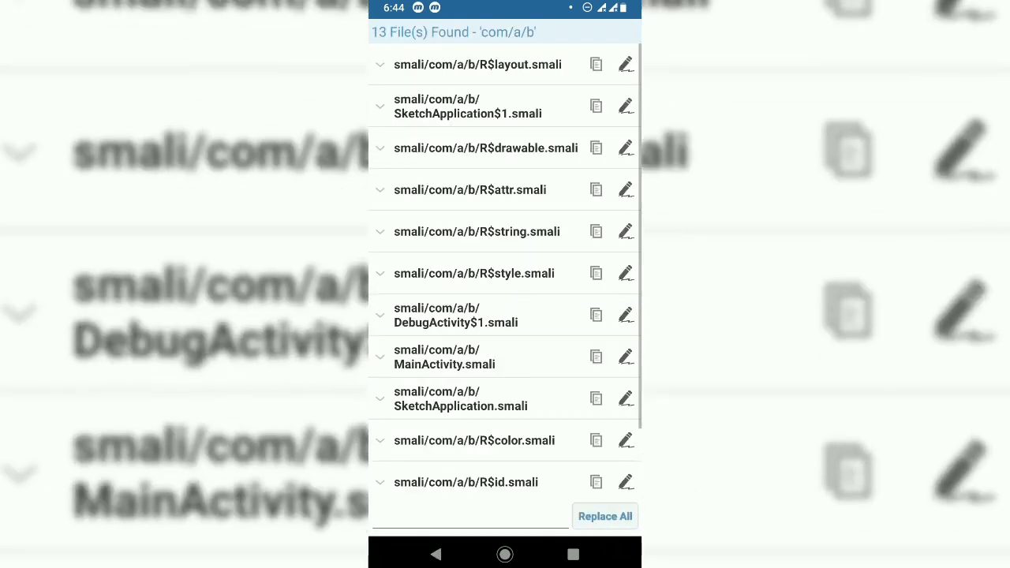
# Enter the new package path and replace com/a/b in all 13 matching smali files
pyautogui.click(470, 516)
pyautogui.write('com')
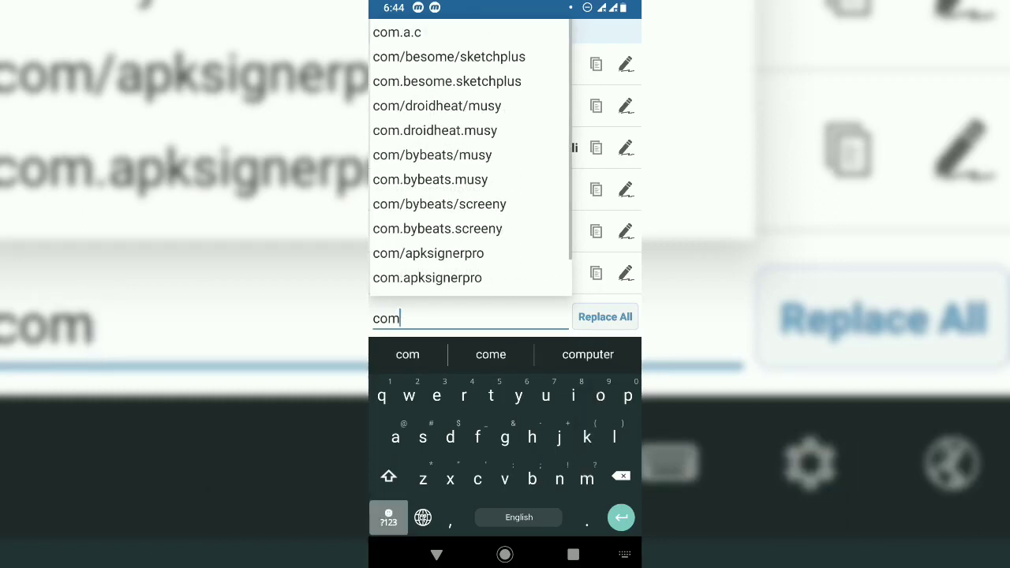
pyautogui.write('/')
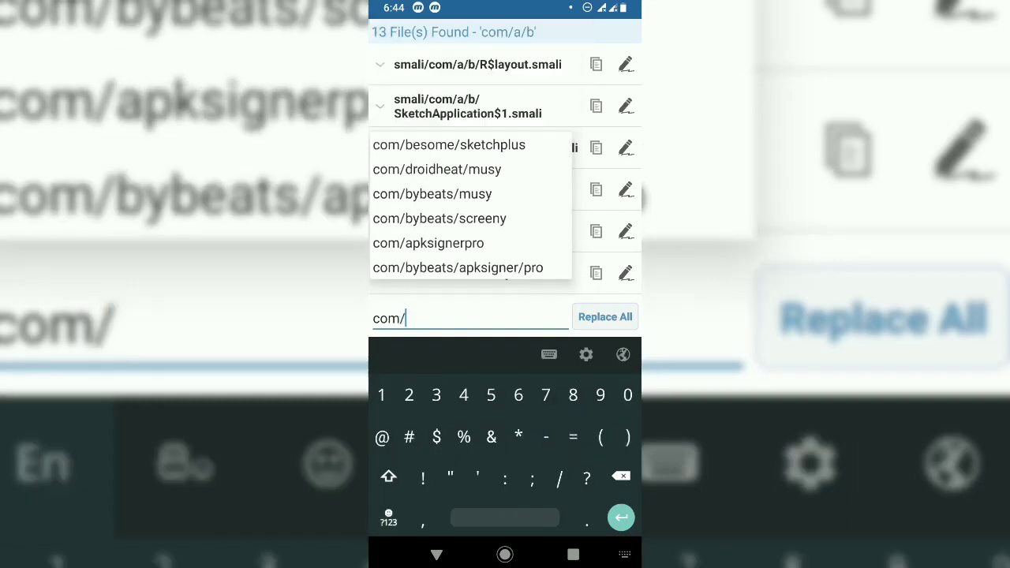
pyautogui.write('a/')
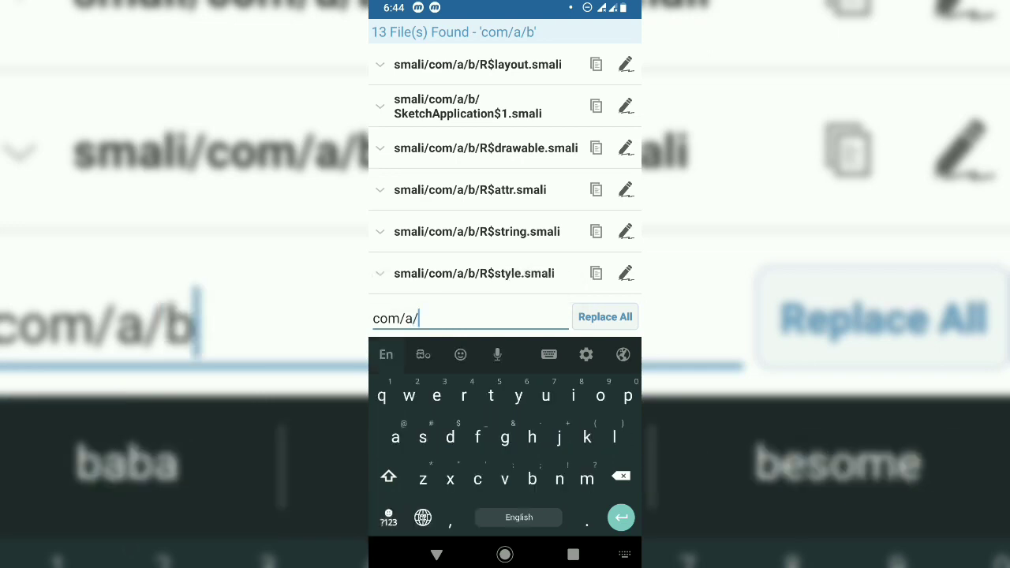
pyautogui.write('b')
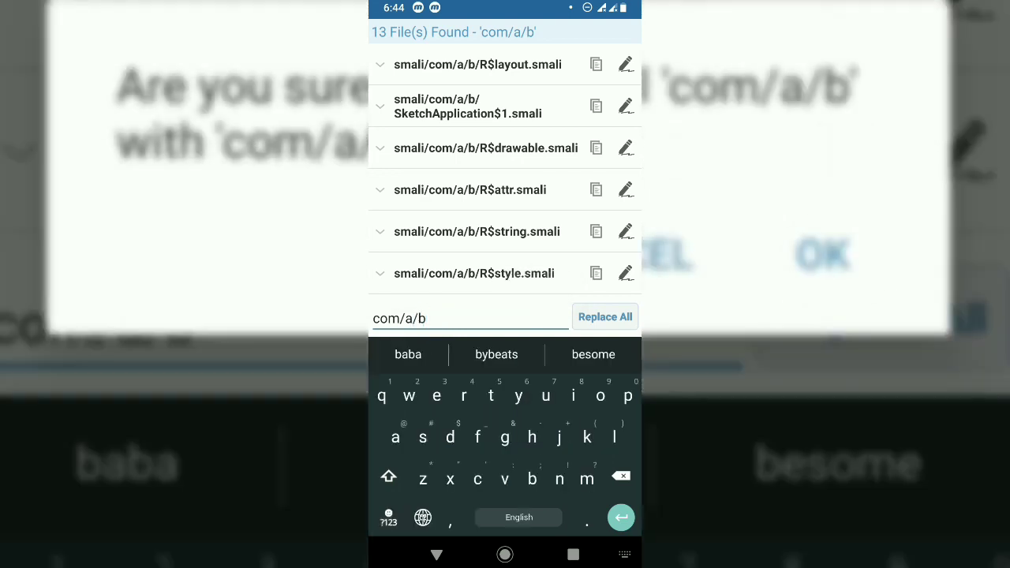
pyautogui.click(604, 316)
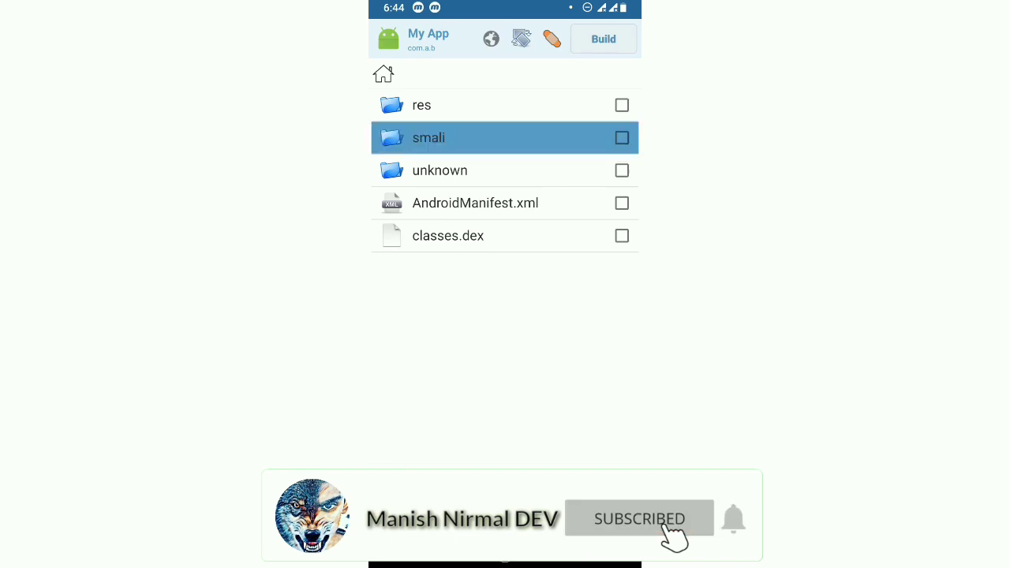
# Navigate into smali > com > a and select the b package folder
pyautogui.click(429, 137)
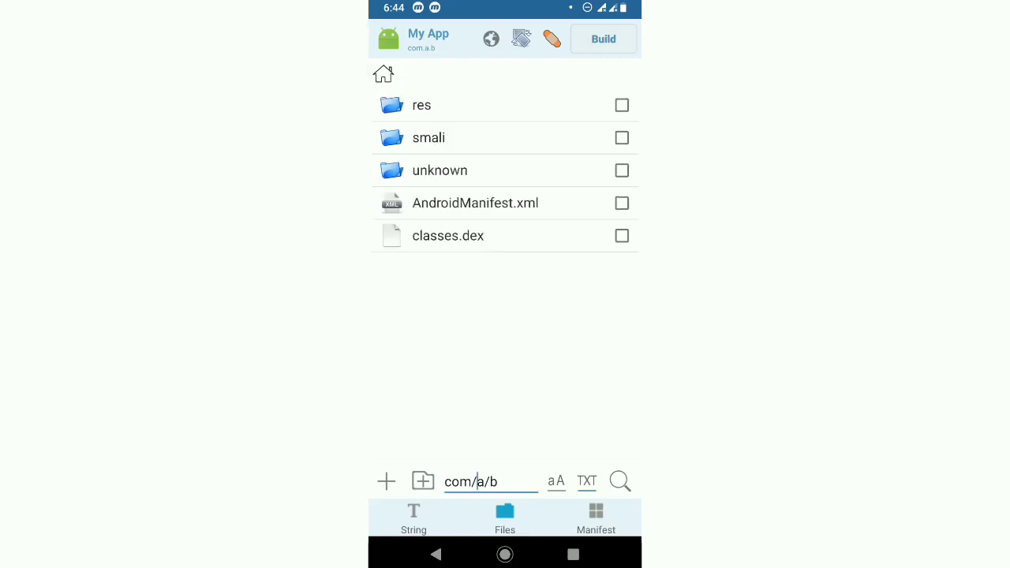
pyautogui.click(430, 138)
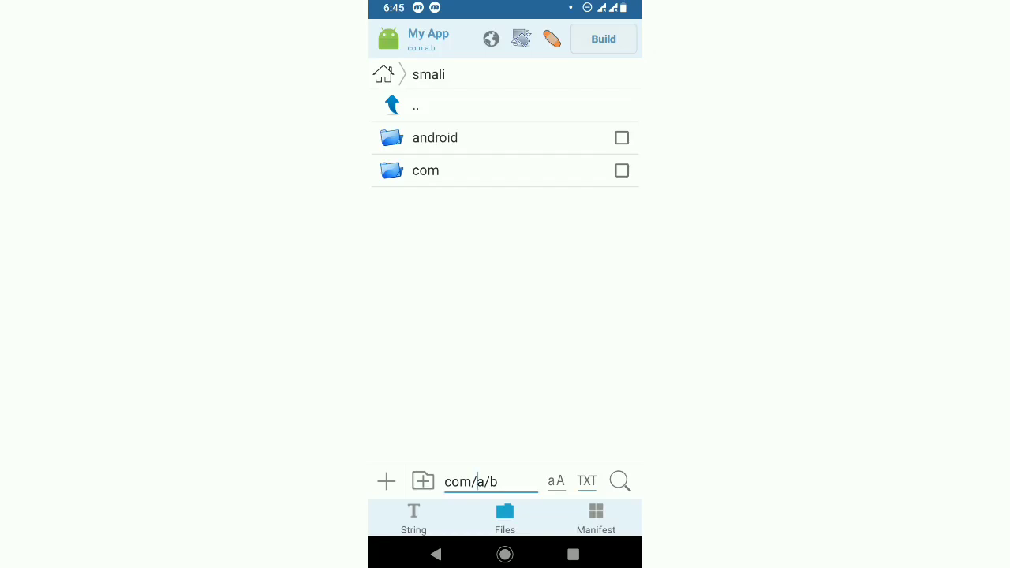
pyautogui.click(426, 171)
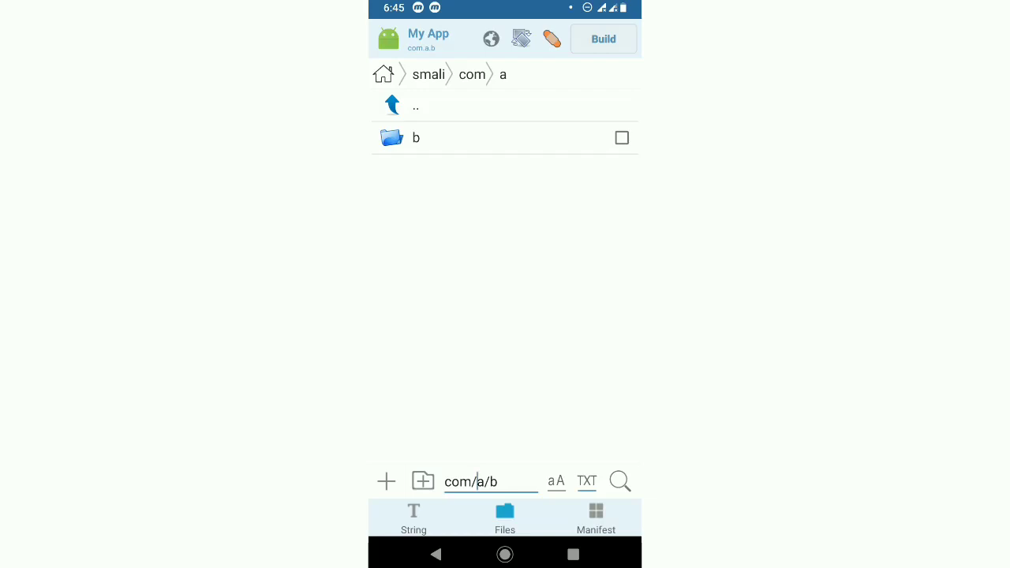
pyautogui.click(621, 137)
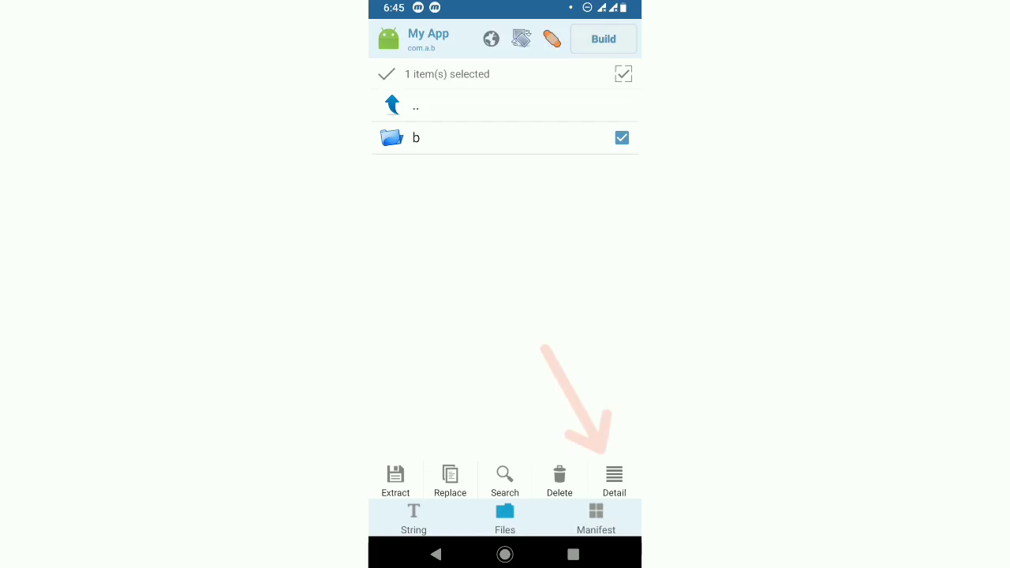
# Rename folder b to c via its Detail view and return to the smali folder
pyautogui.click(614, 480)
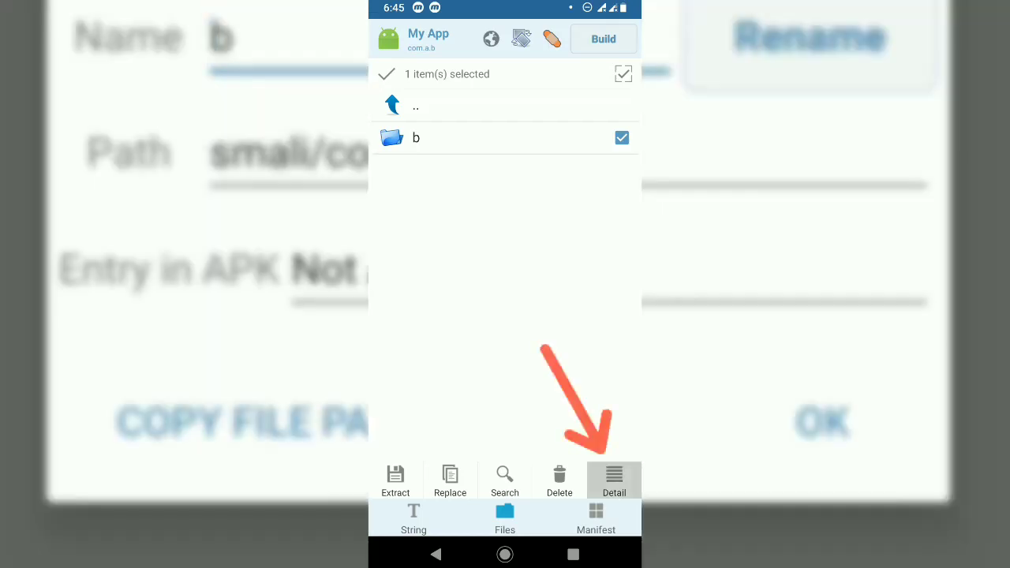
pyautogui.click(614, 480)
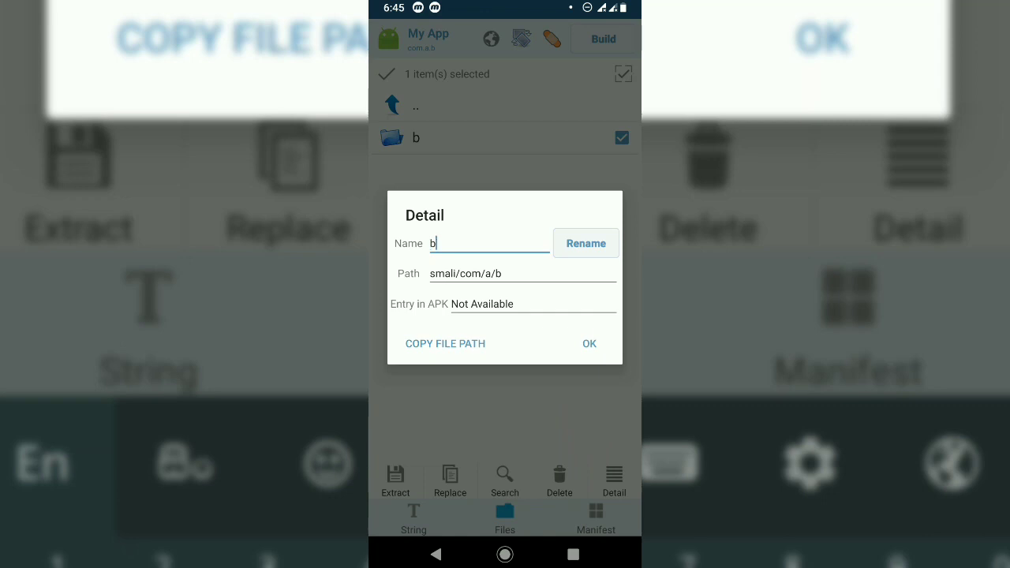
pyautogui.write('c')
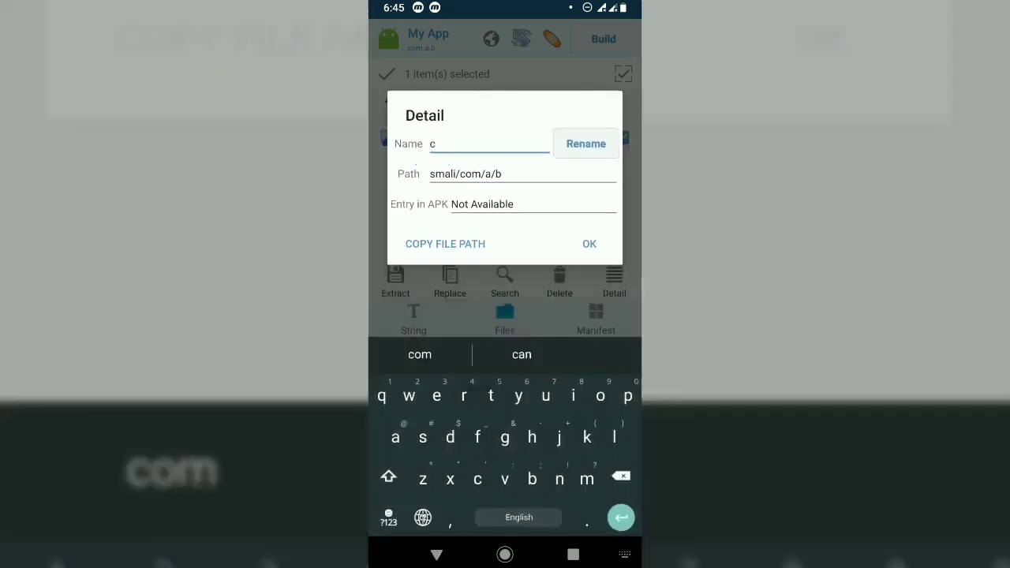
pyautogui.click(589, 243)
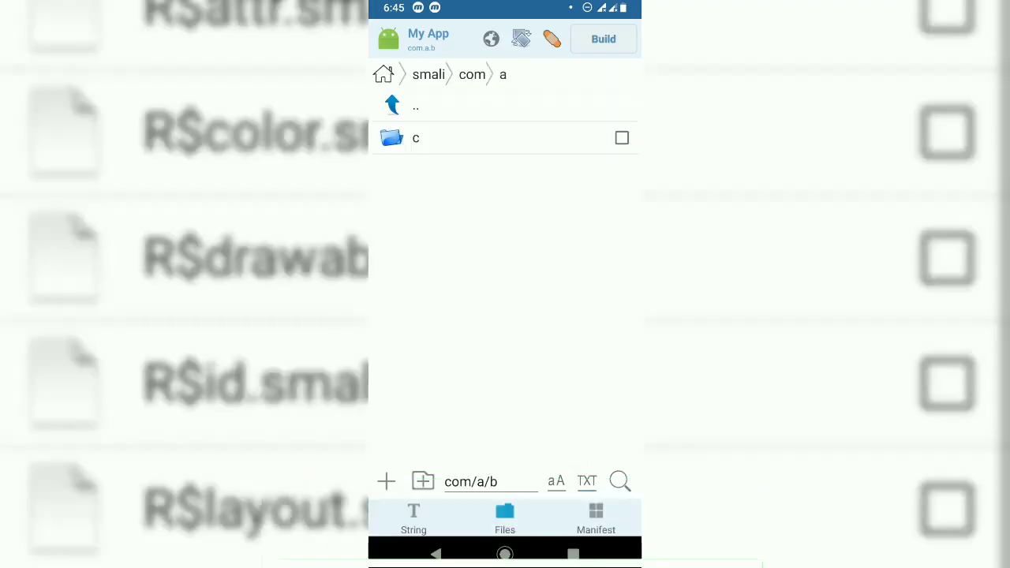
pyautogui.click(417, 137)
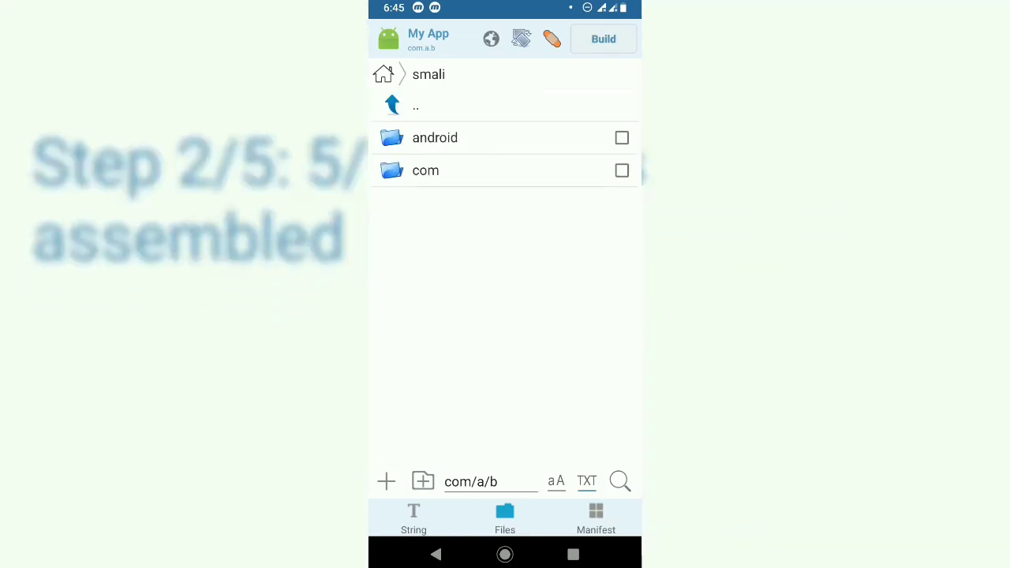
# Build the modified app into gen_signed.apk and start installing it
pyautogui.click(603, 38)
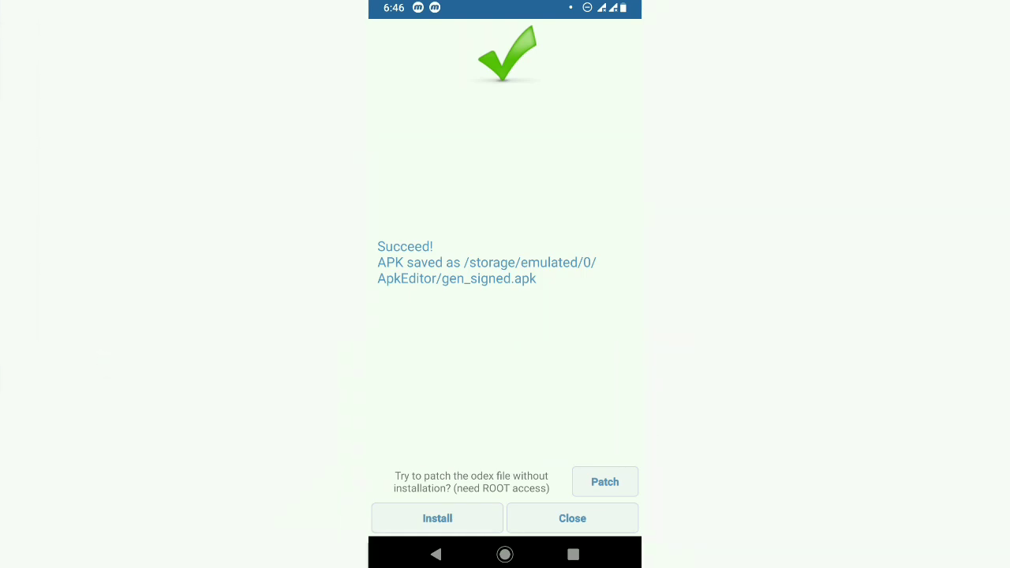
pyautogui.click(437, 518)
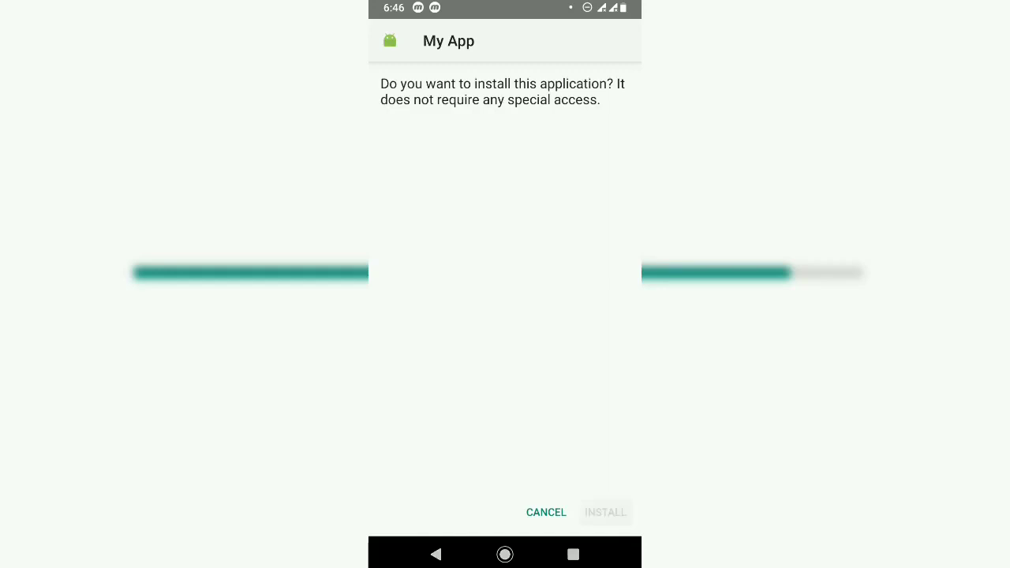
# Confirm INSTALL on the Android installer prompt for My App
pyautogui.click(606, 512)
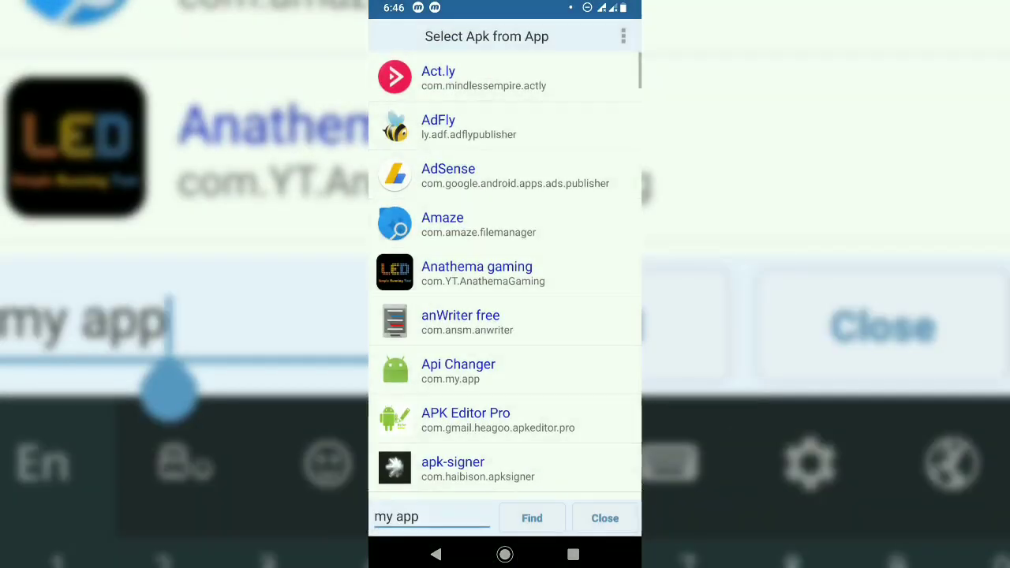
# Find 'my app' among installed apps, listing com.a.c alongside com.a.b and com.manish.app
pyautogui.click(532, 517)
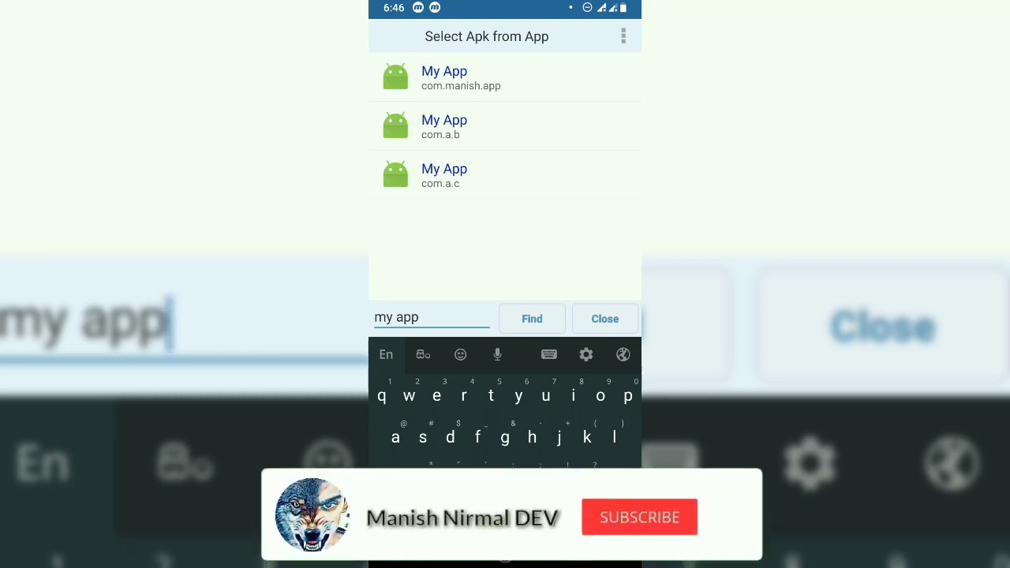
pyautogui.click(639, 518)
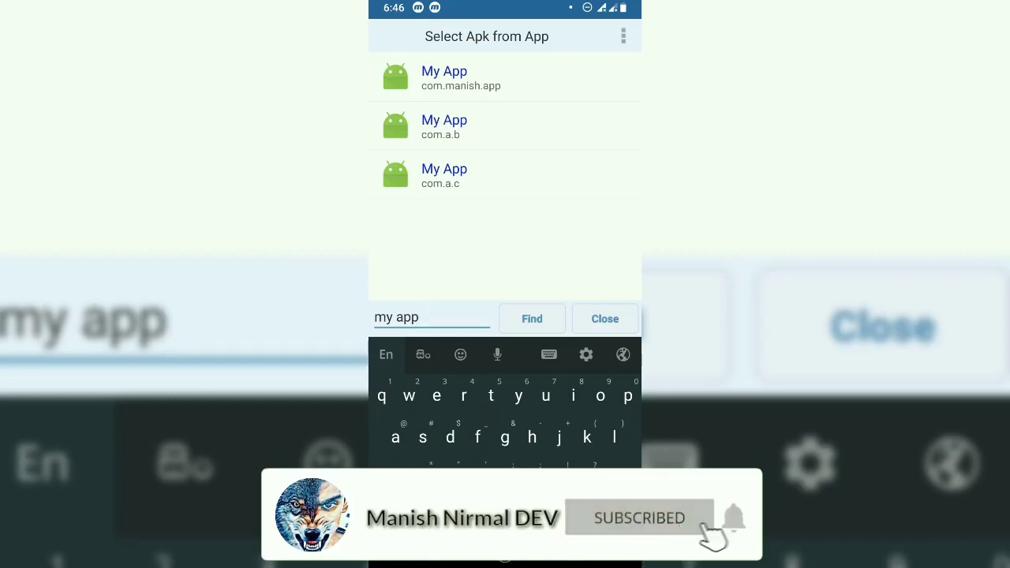